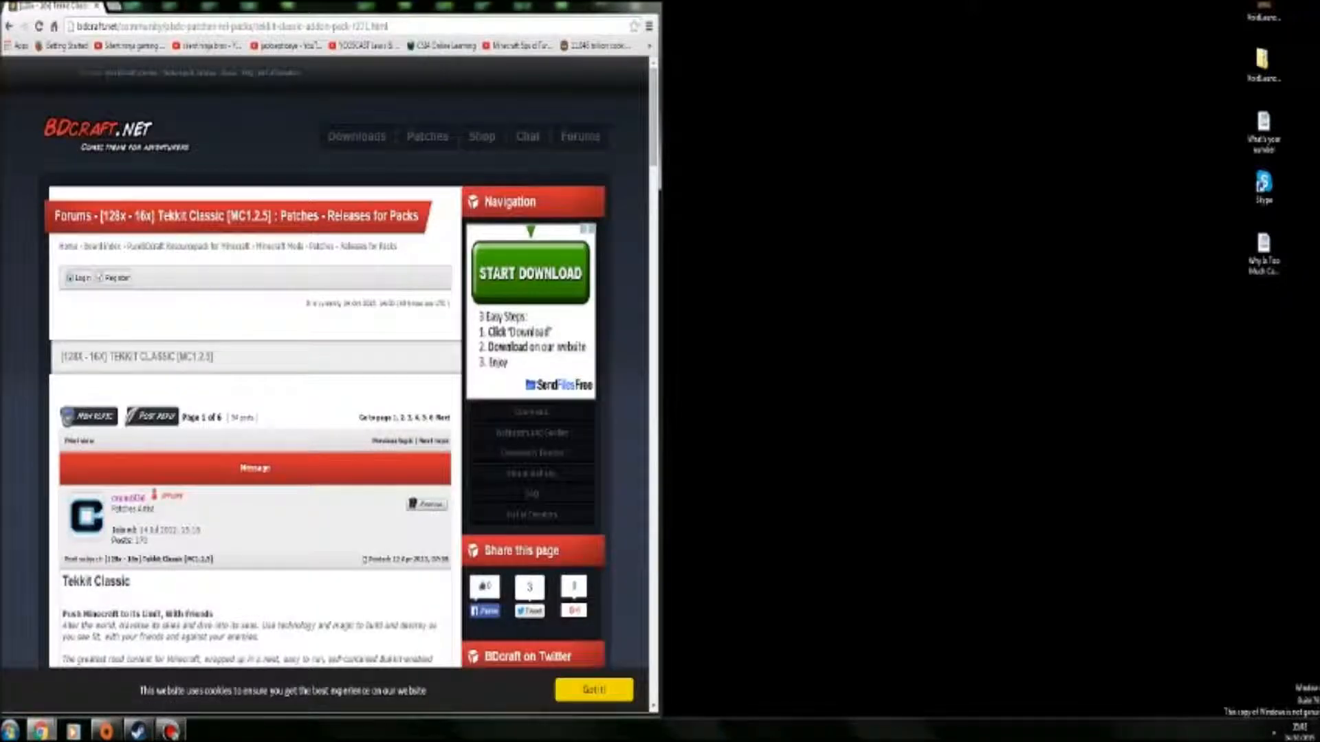
Scroll the BDcraft downloads list to the PureBDcraft 128x pack's download link.
scroll(down, 3)
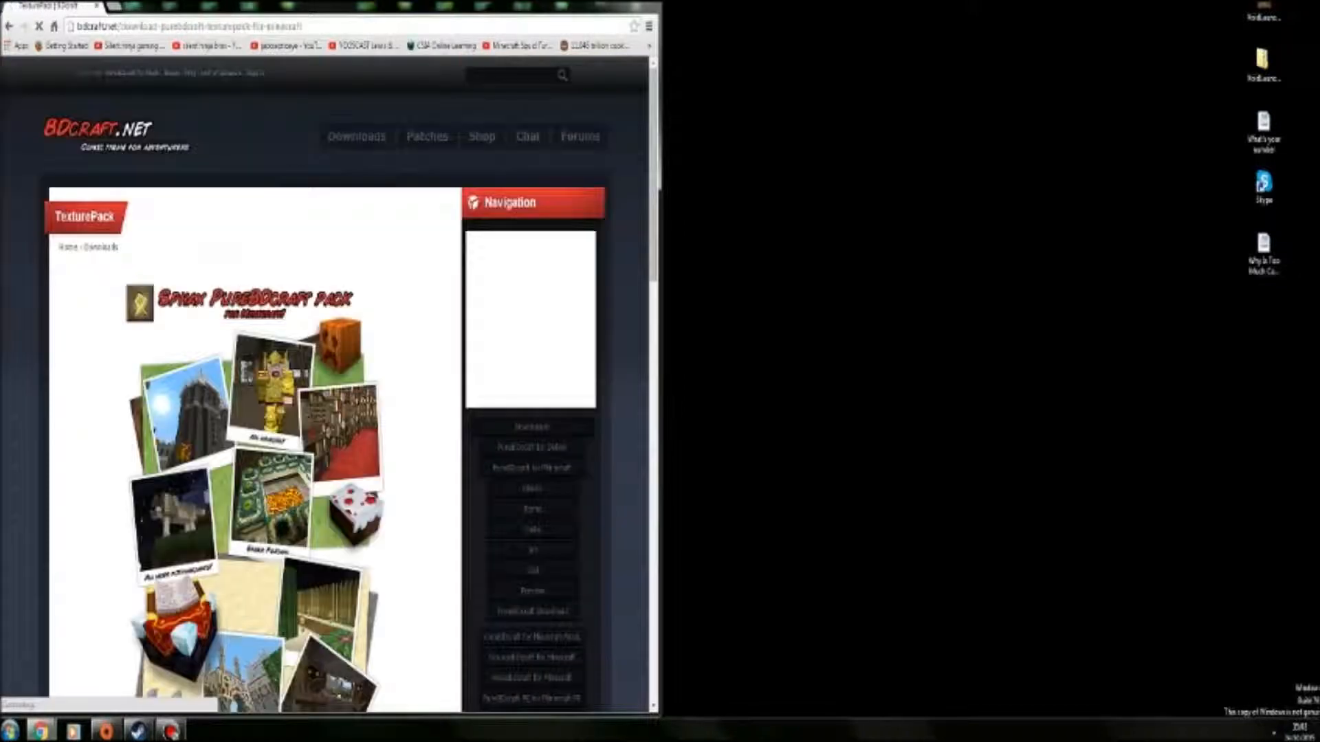
scroll(down, 3)
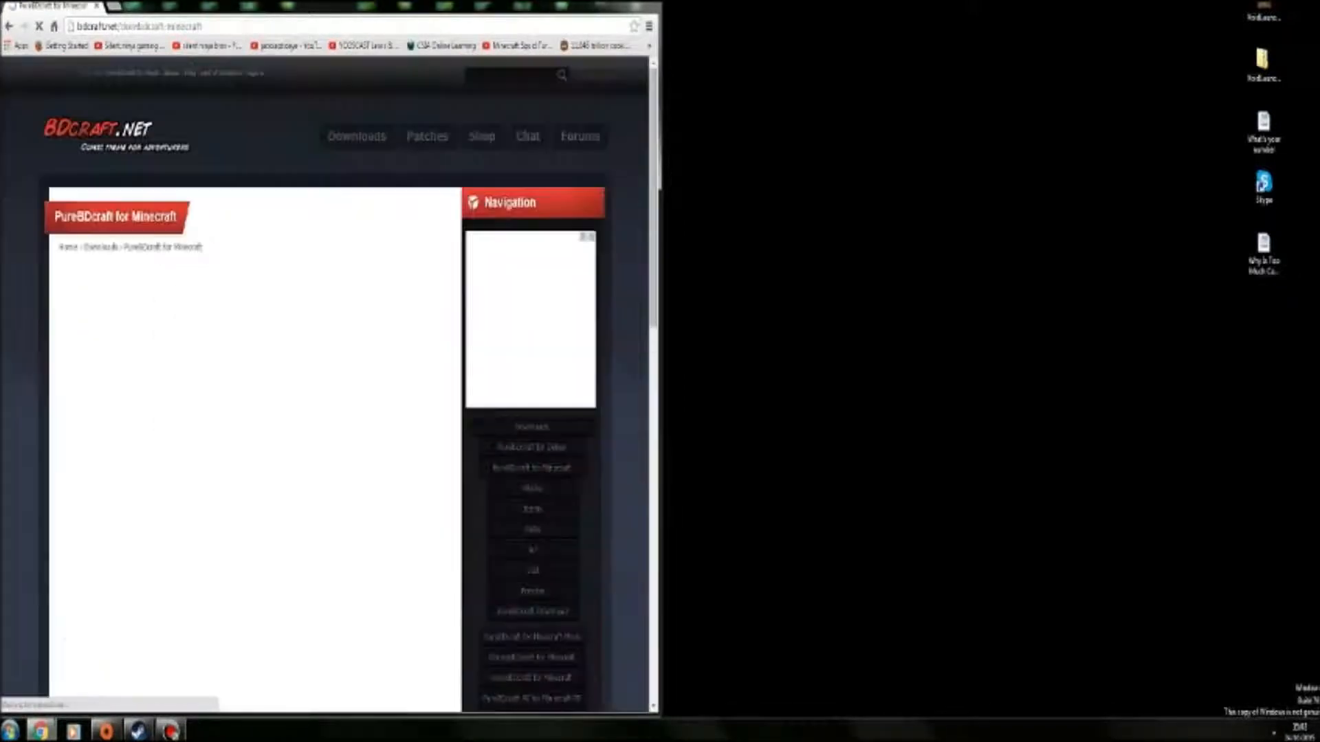
scroll(down, 3)
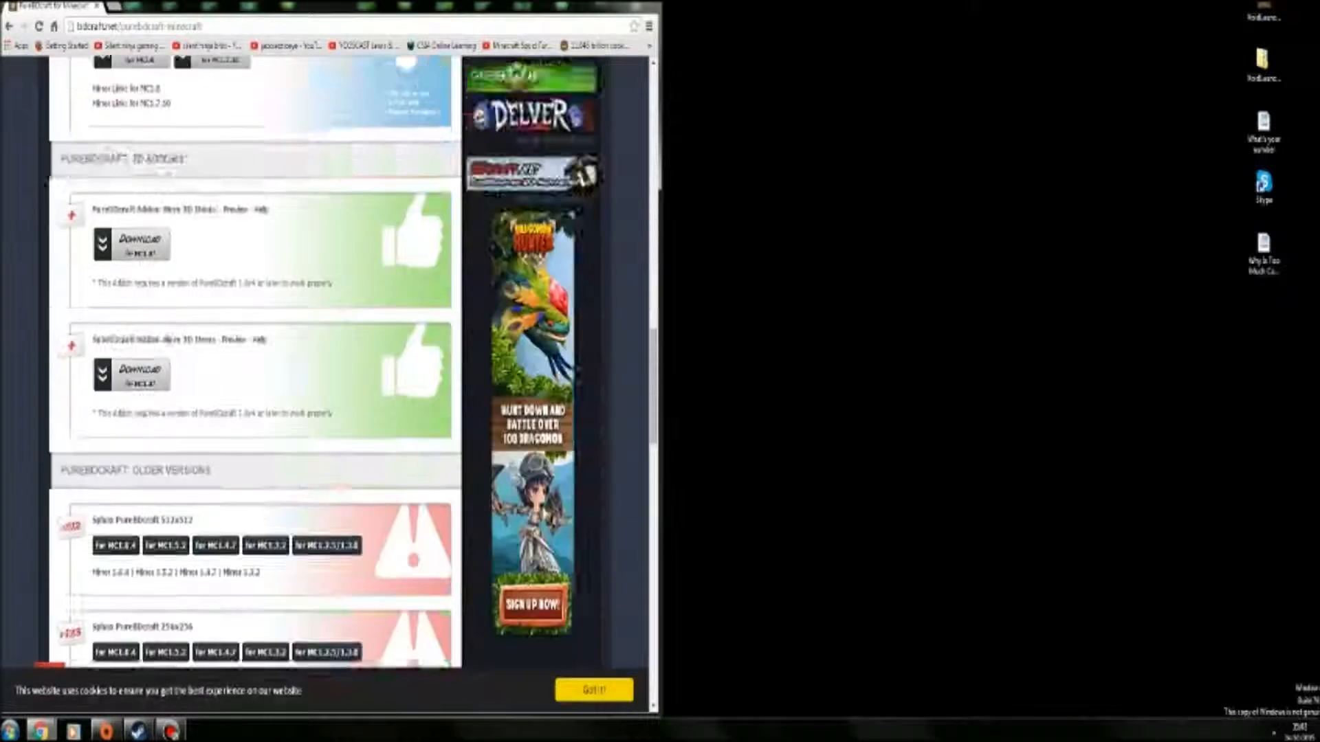
scroll(down, 3)
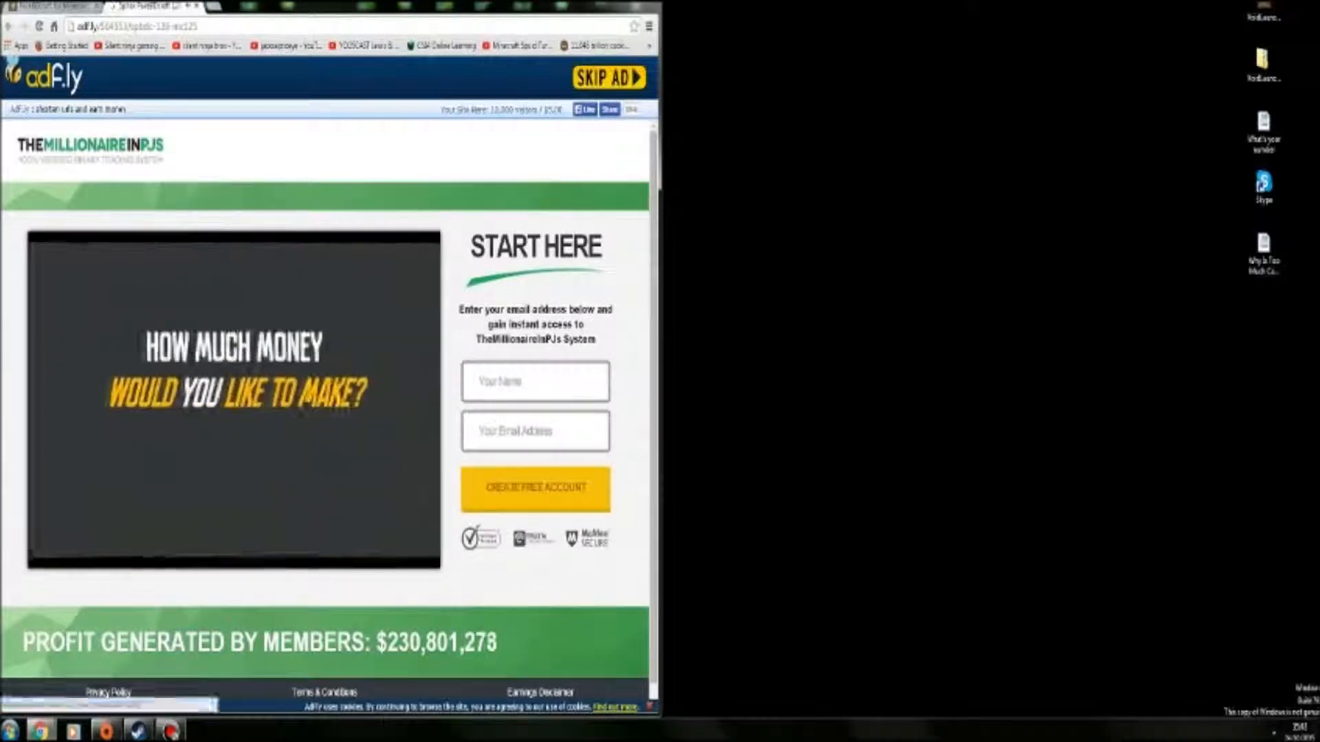
Skip the adf.ly advert so the PureBDcraft zip downloads to the desktop.
click(609, 77)
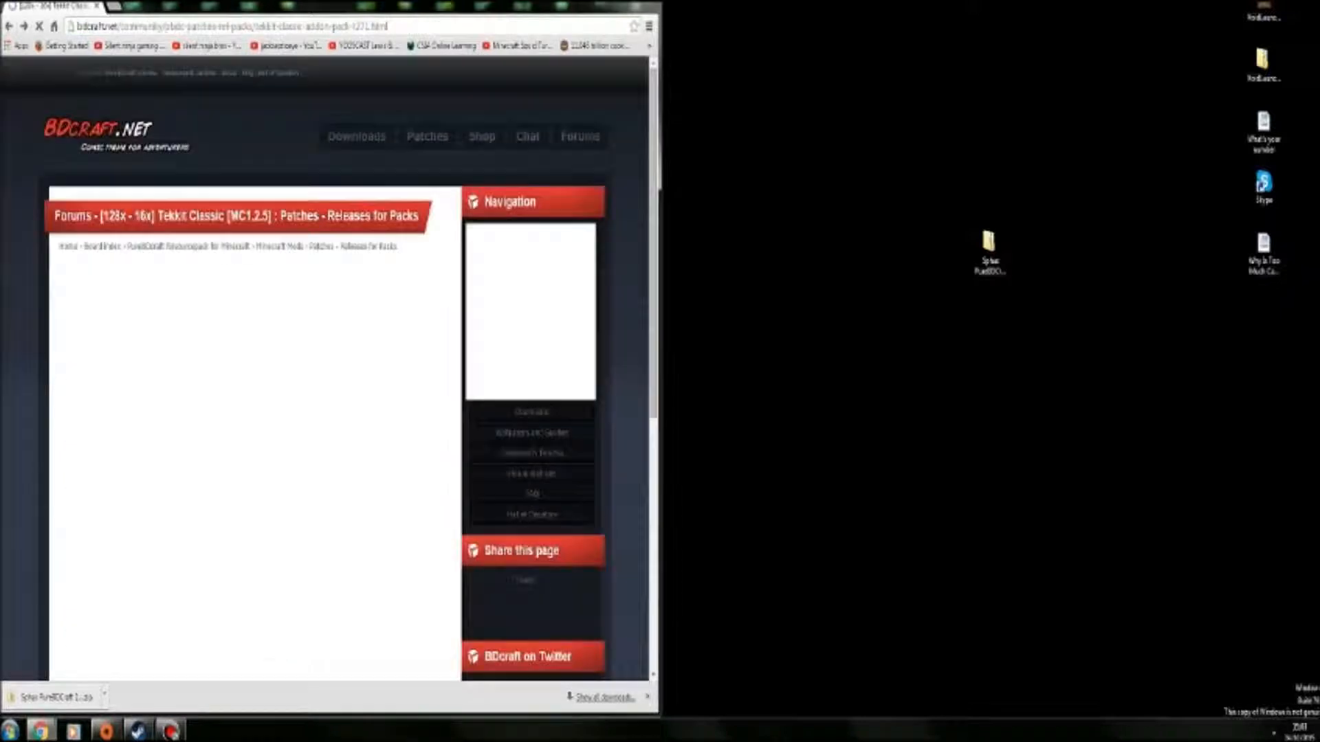
Download 'Sphax 128x Tekkit SMP Latest v1.6.zip' from the MediaFire folder to the desktop.
scroll(down, 3)
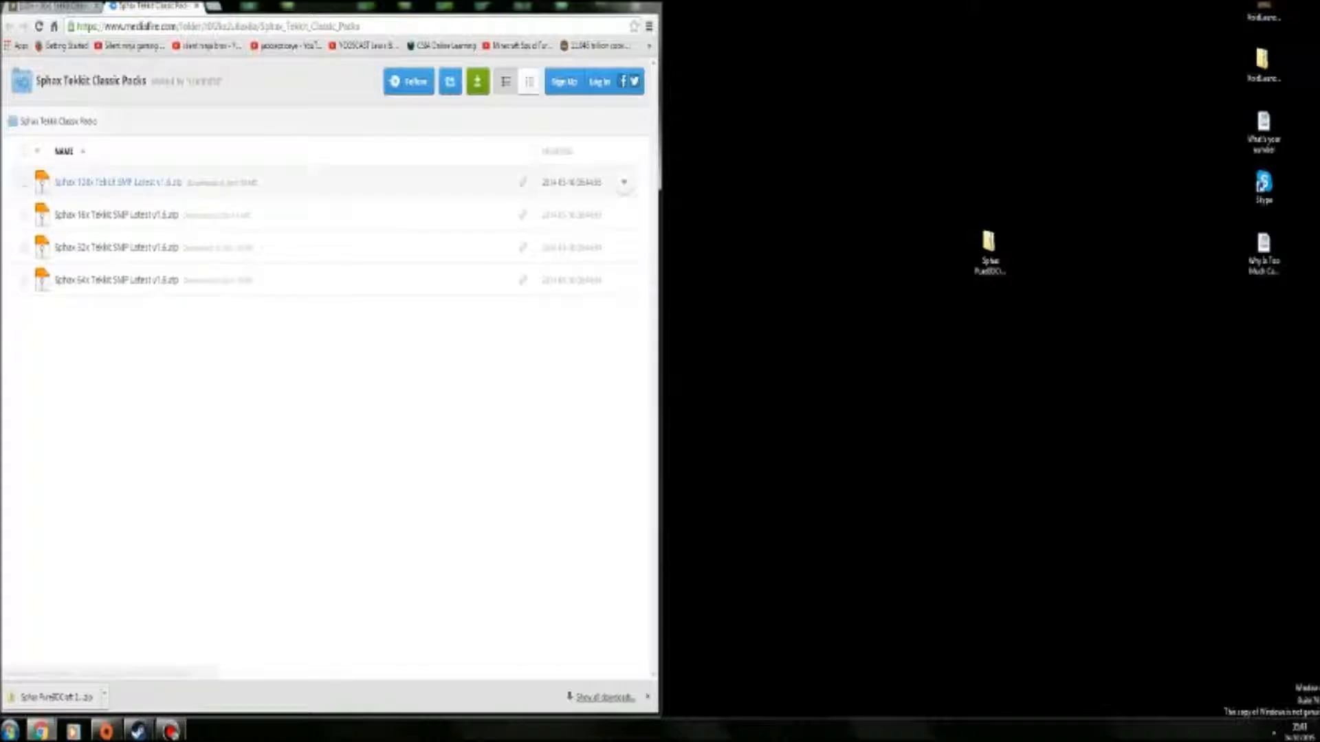
click(116, 182)
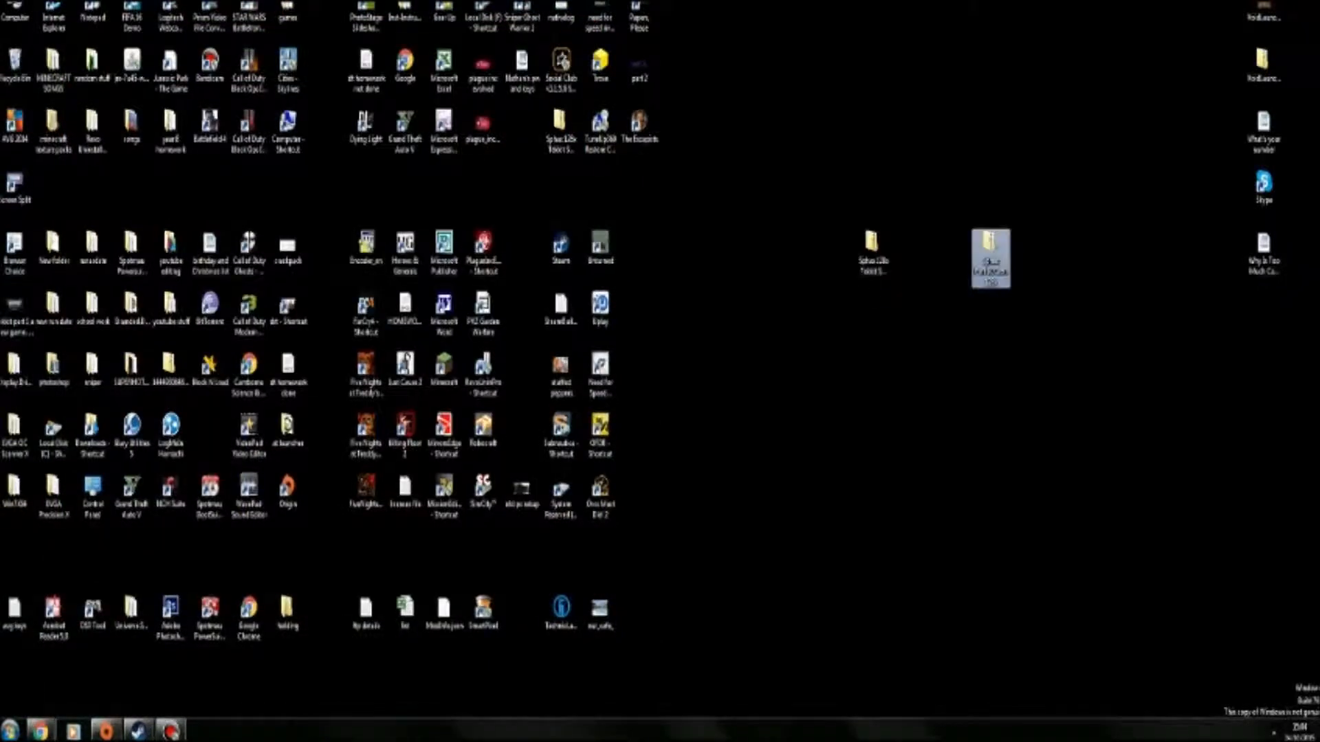
Open the PureBDcraft zip and the Tekkit add-on zip from the desktop in WinRAR.
right_click(990, 260)
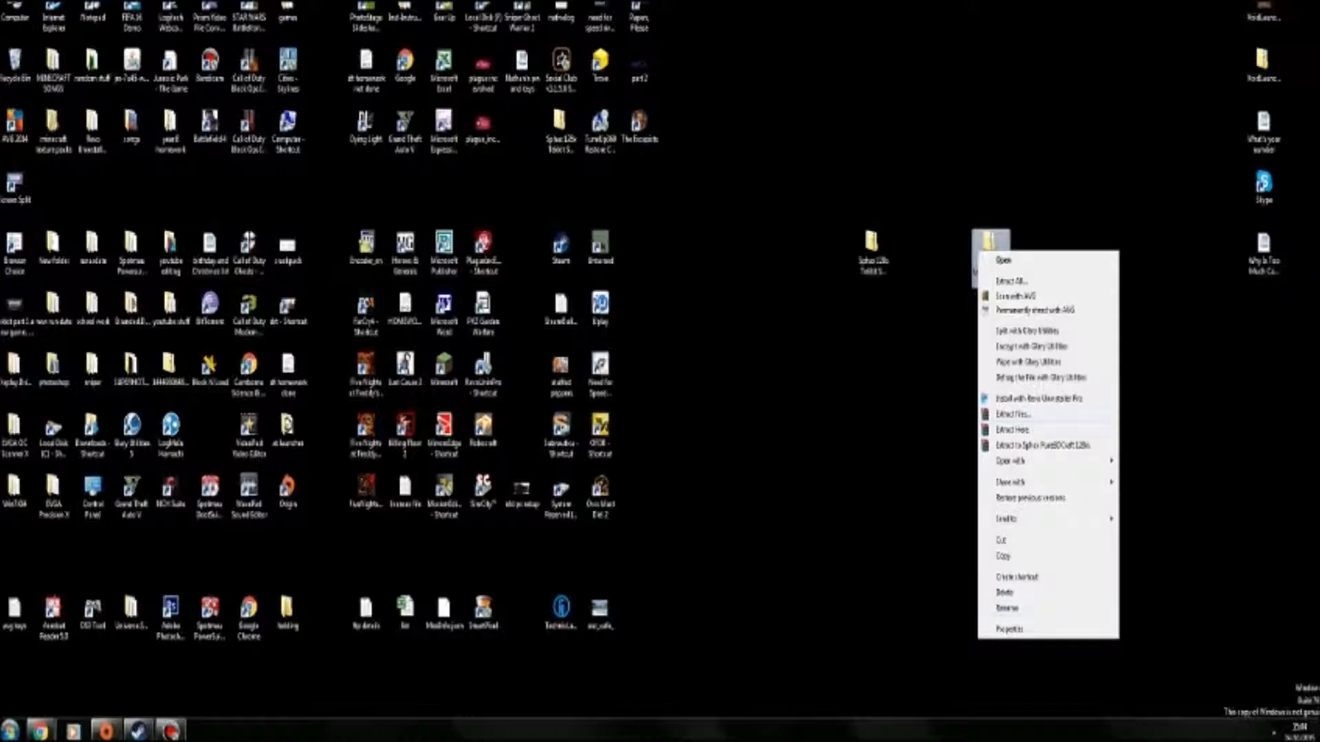
click(1011, 461)
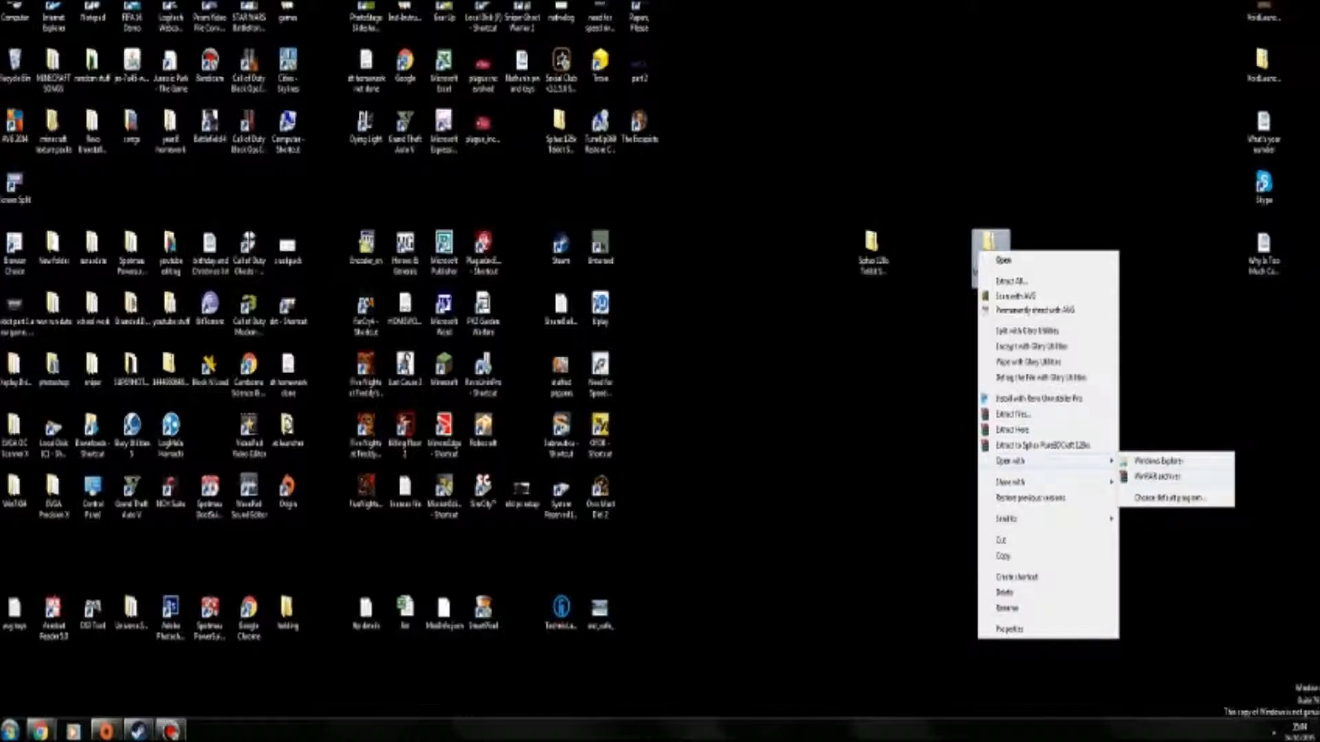
click(1160, 477)
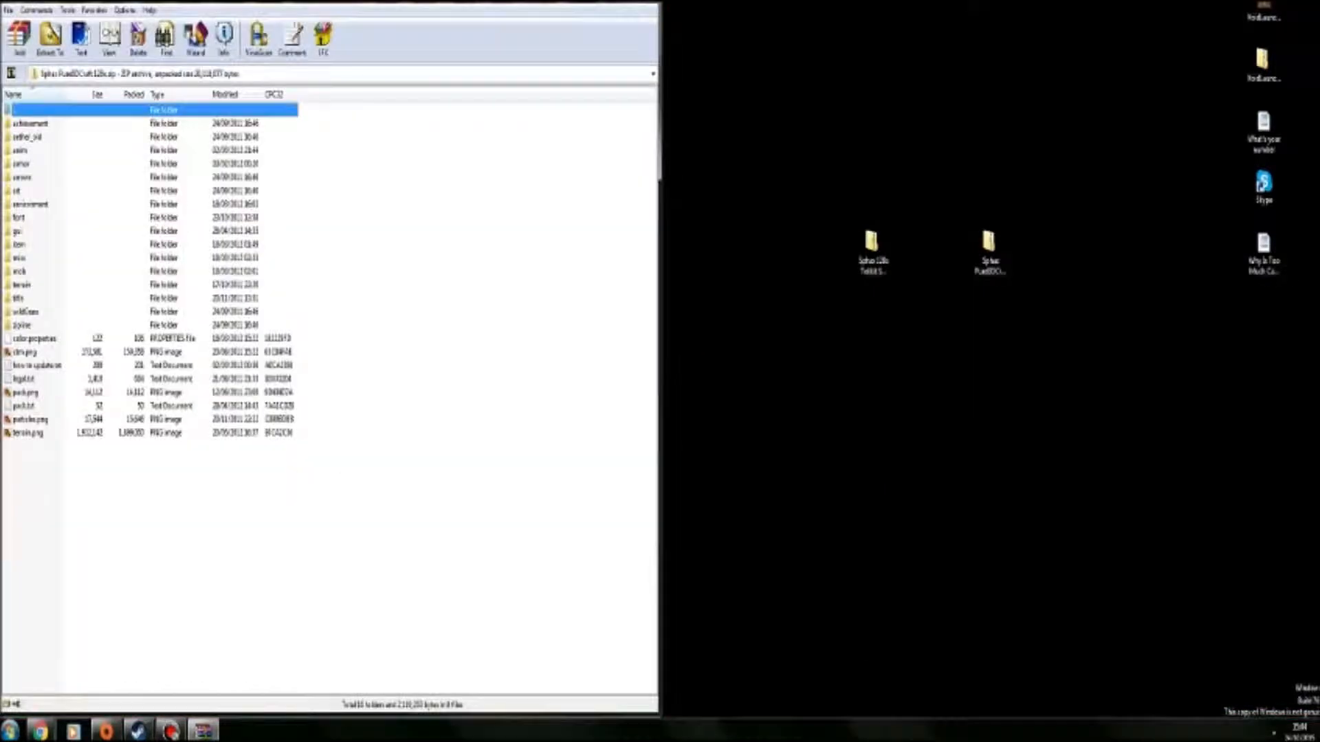
right_click(871, 245)
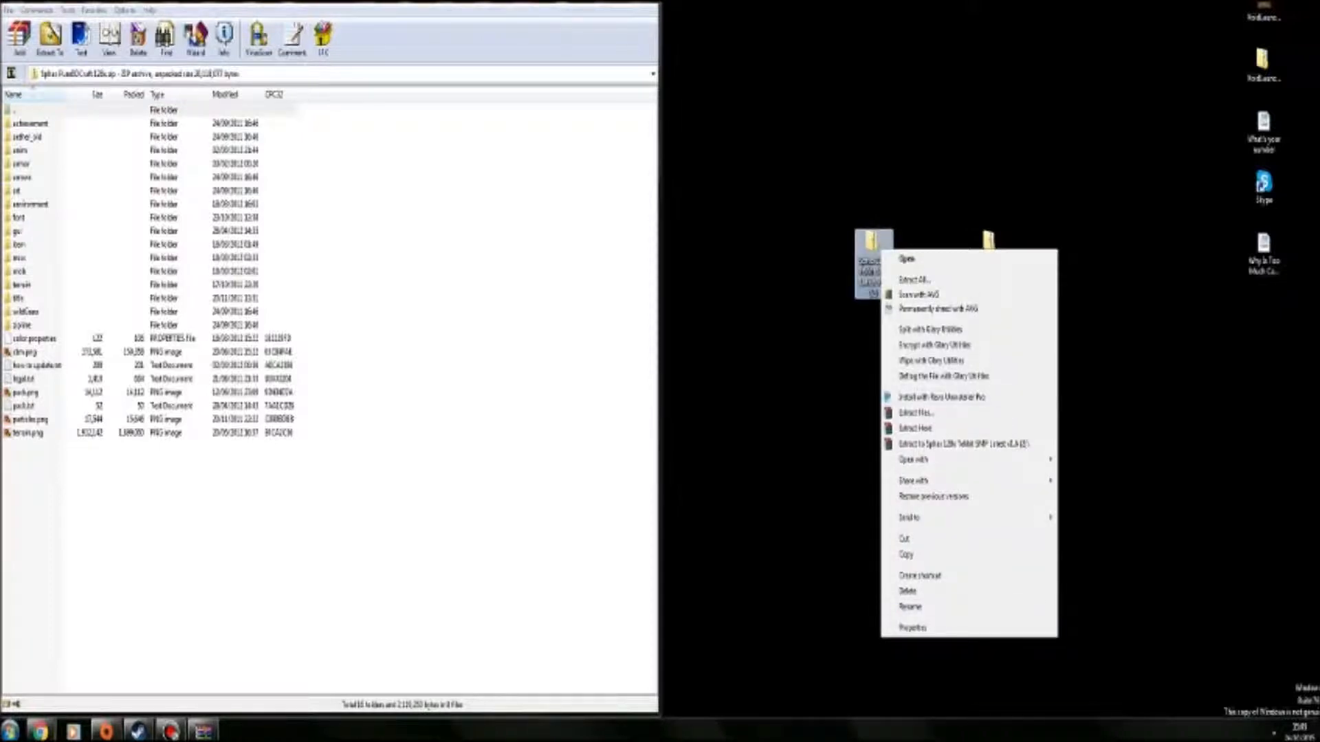
mouse_move(913, 460)
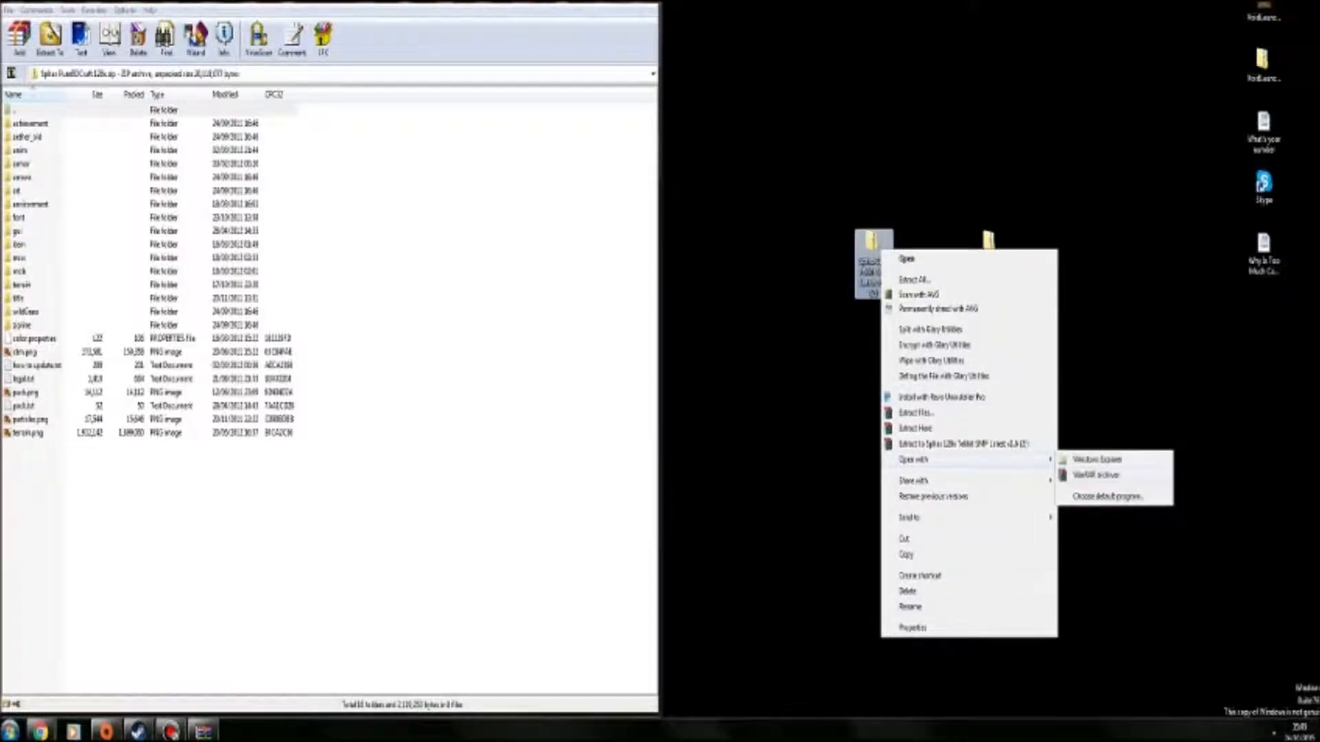
click(1096, 474)
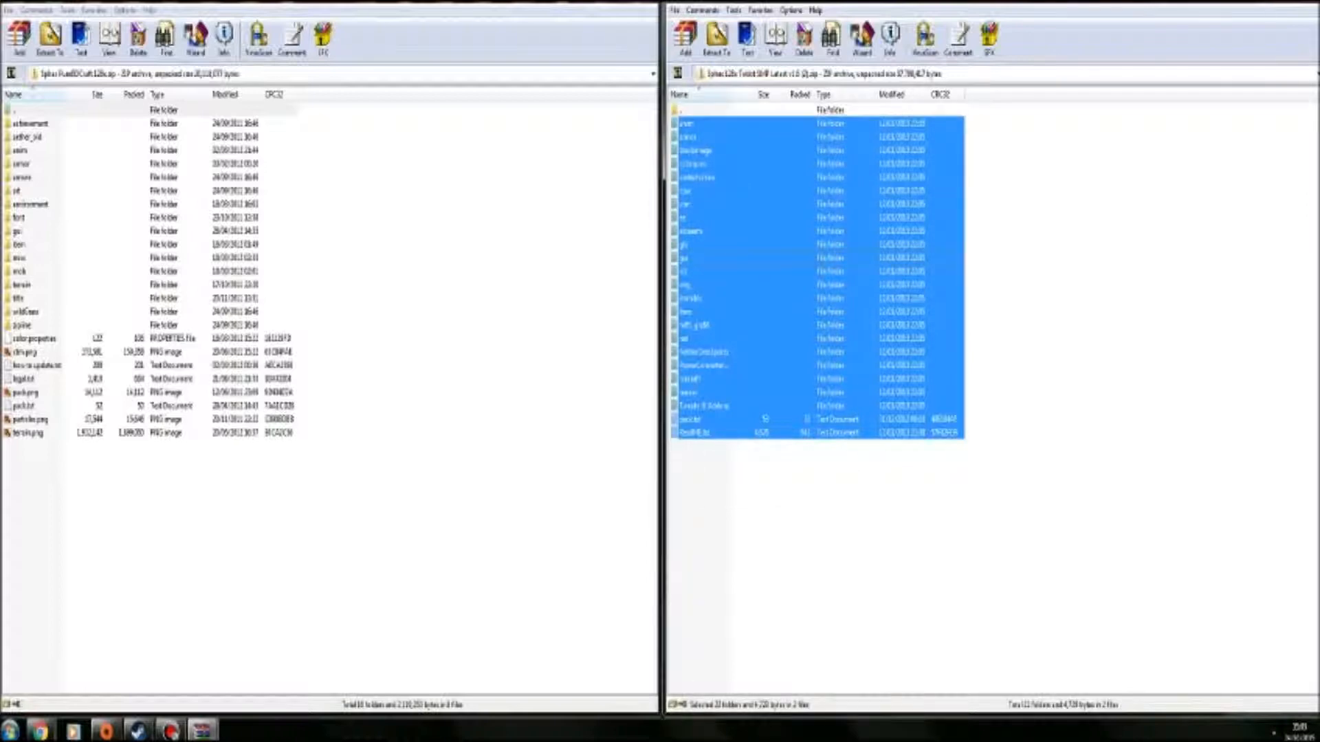
Drag the Tekkit add-on's files into the PureBDcraft archive and close both WinRAR windows.
click(715, 38)
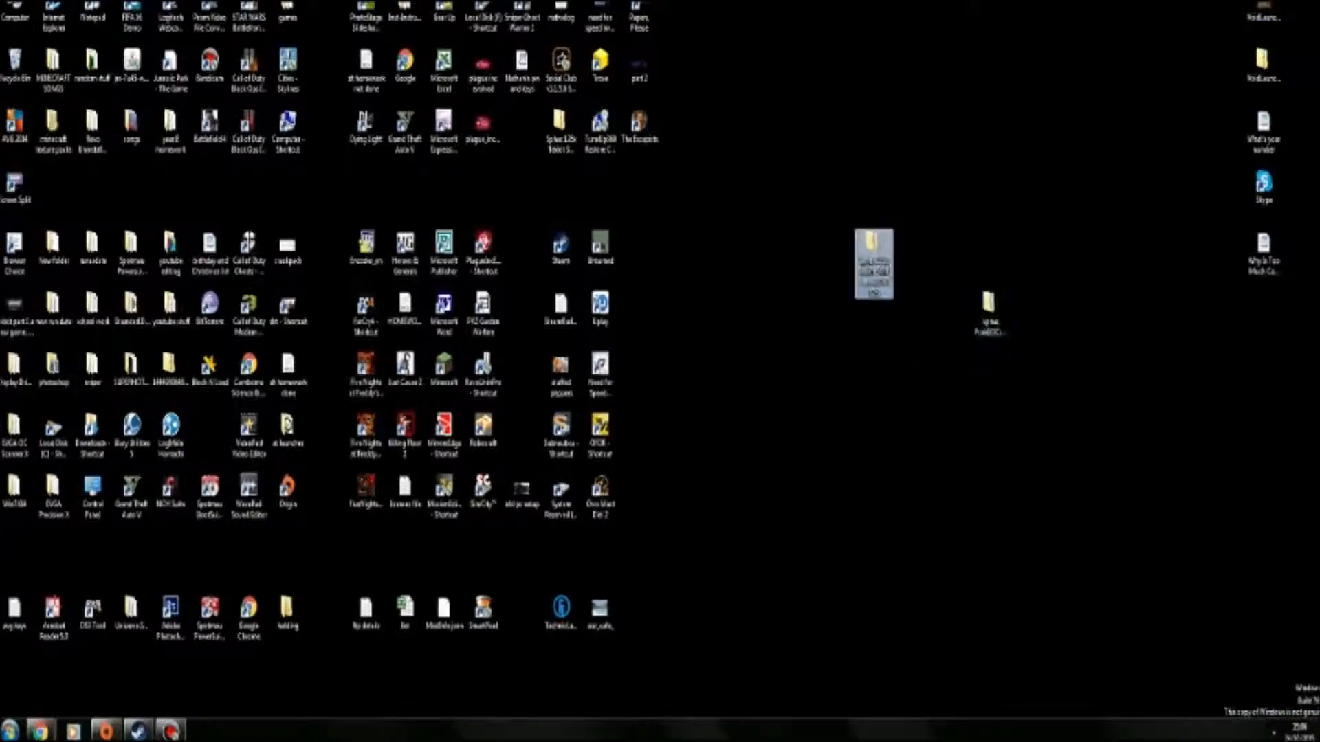
Move the add-on zip to the desktop's left, then open the %appdata% Roaming folder via Run.
drag(874, 261, 15, 559)
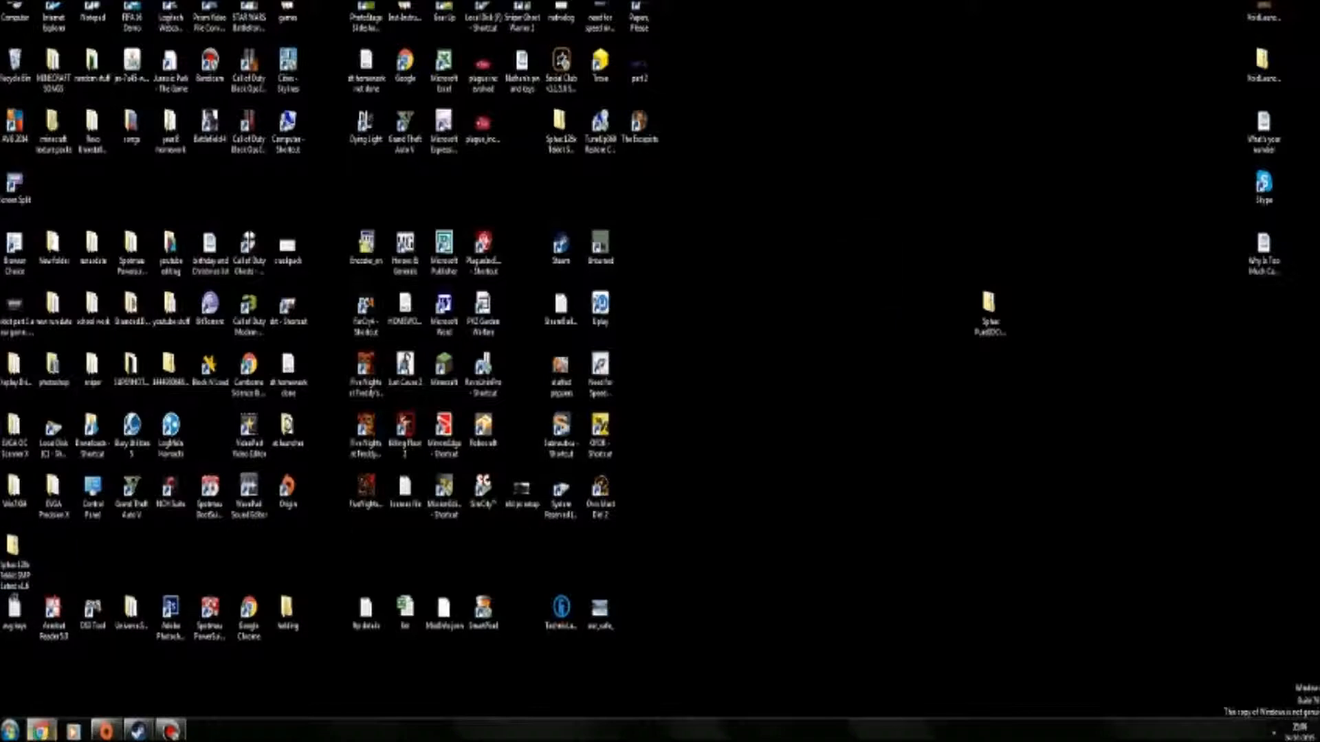
click(8, 728)
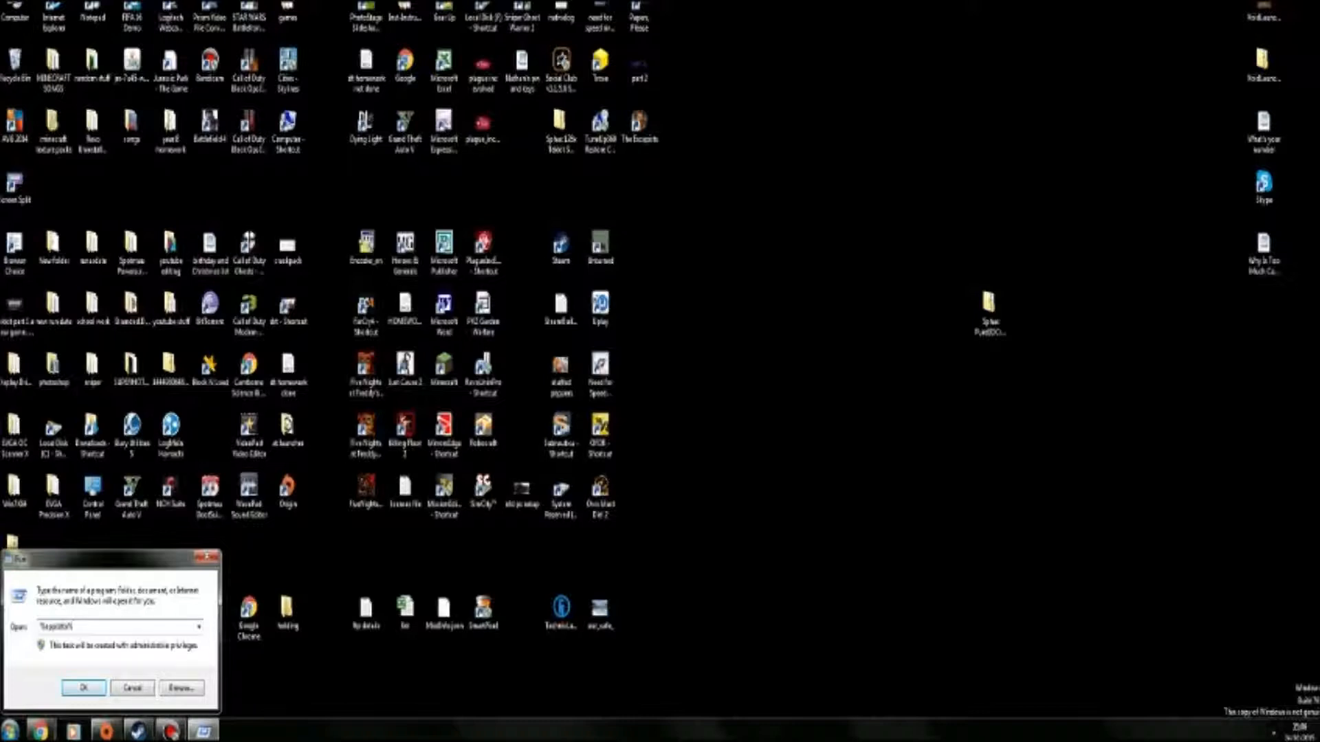
click(84, 688)
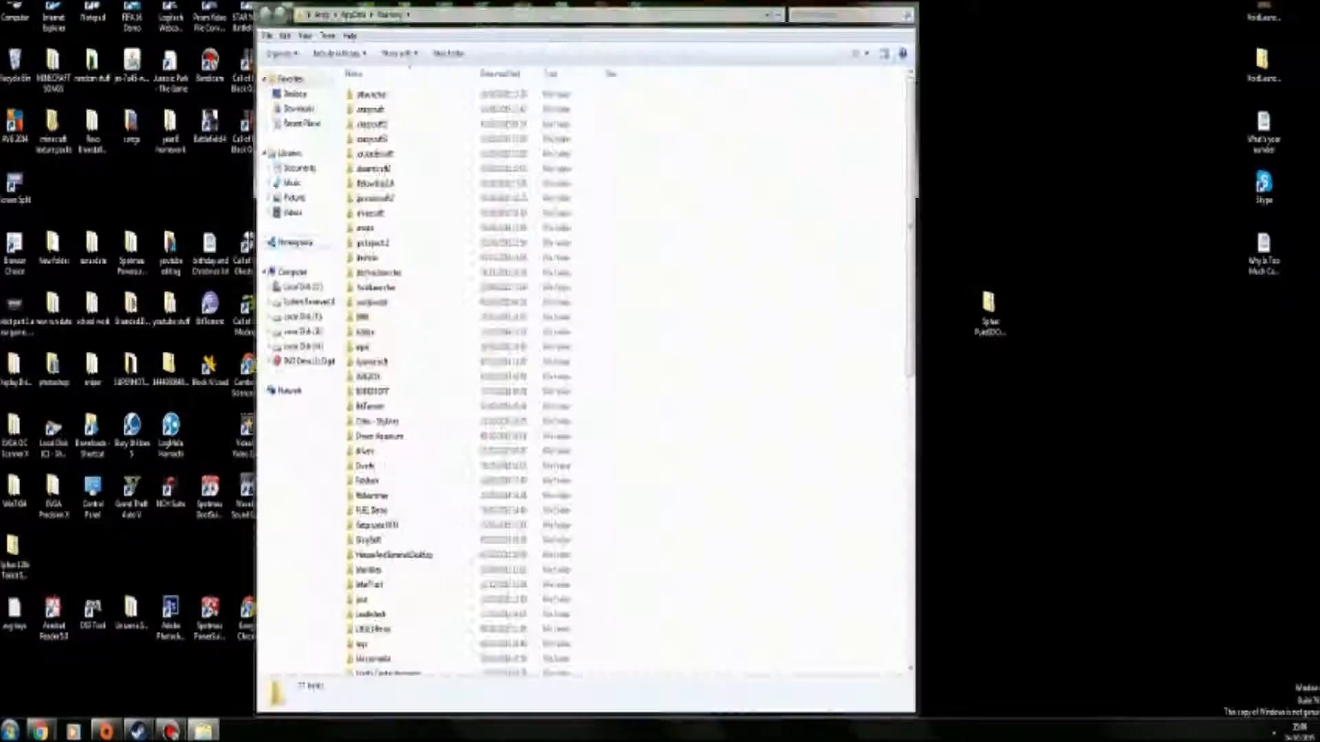
Browse technic > modpacks > tekkit > texturepacks and drop the PureBDcraft zip beside the add-on zip.
click(374, 482)
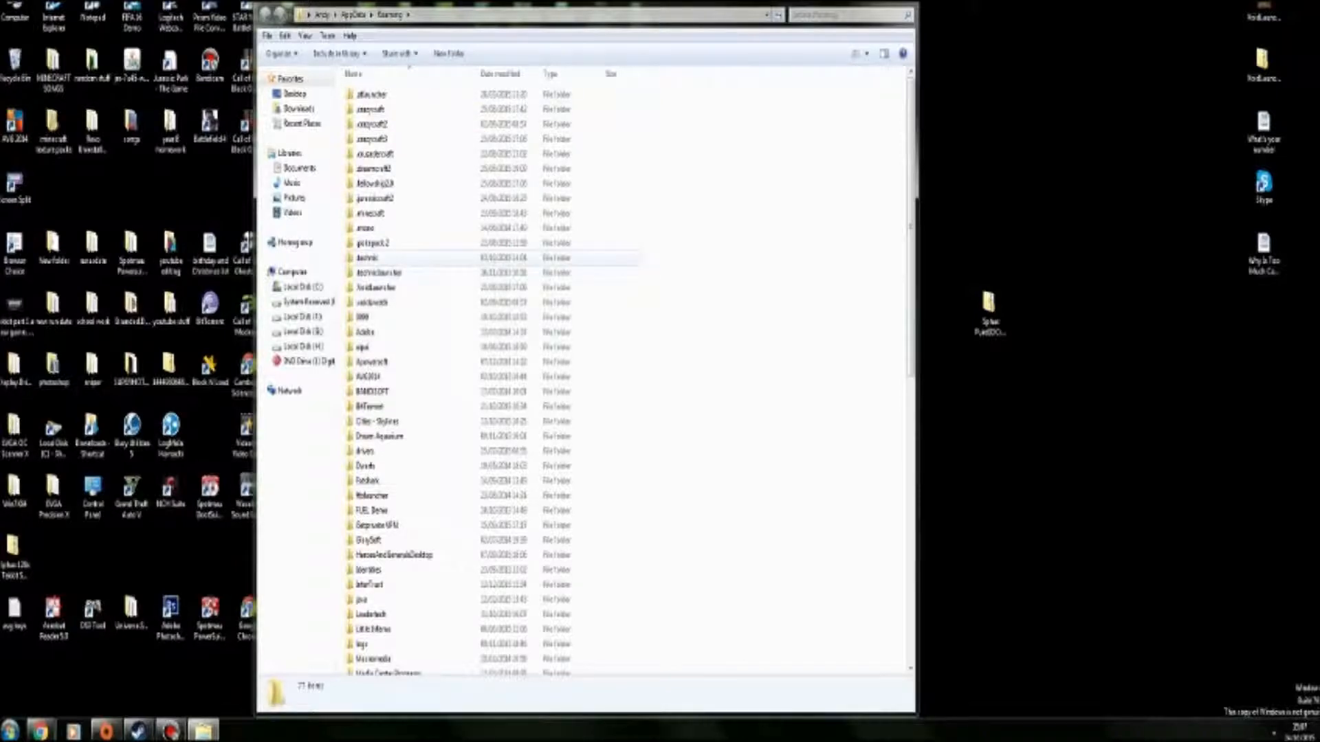
double_click(366, 257)
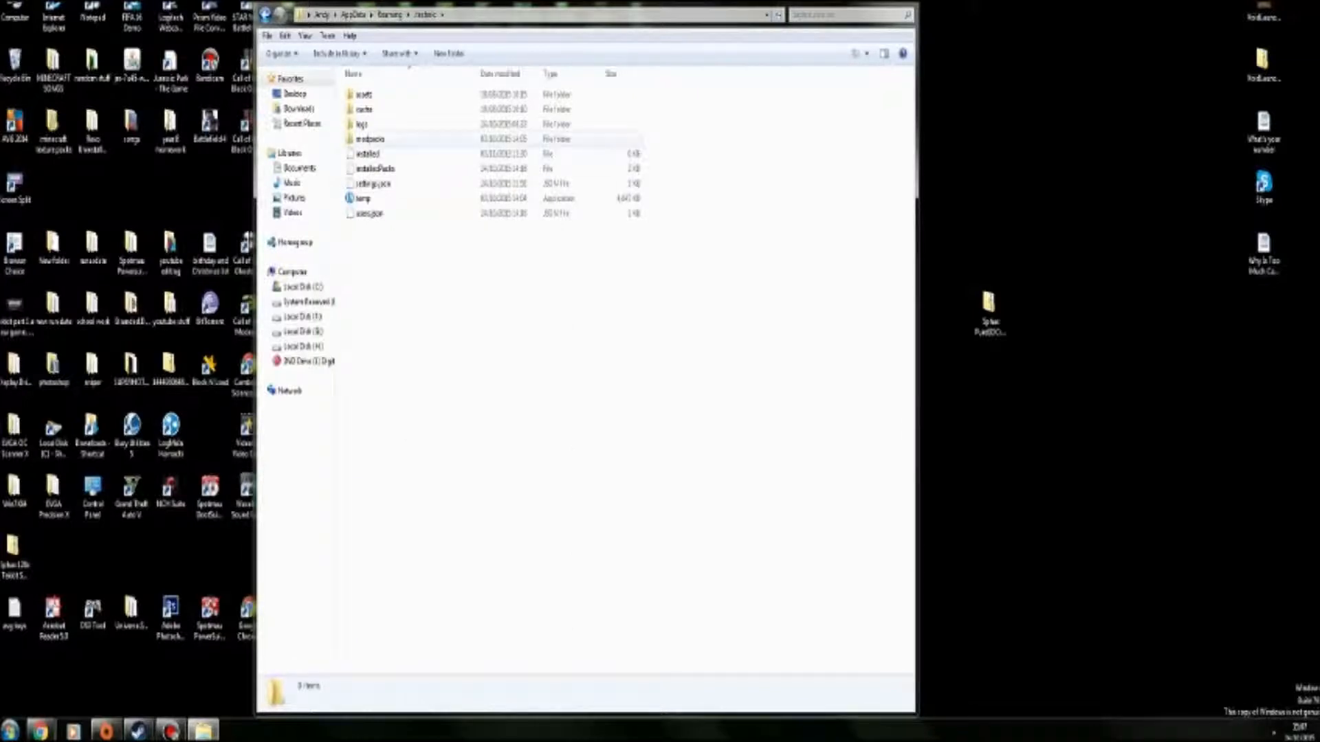
double_click(369, 139)
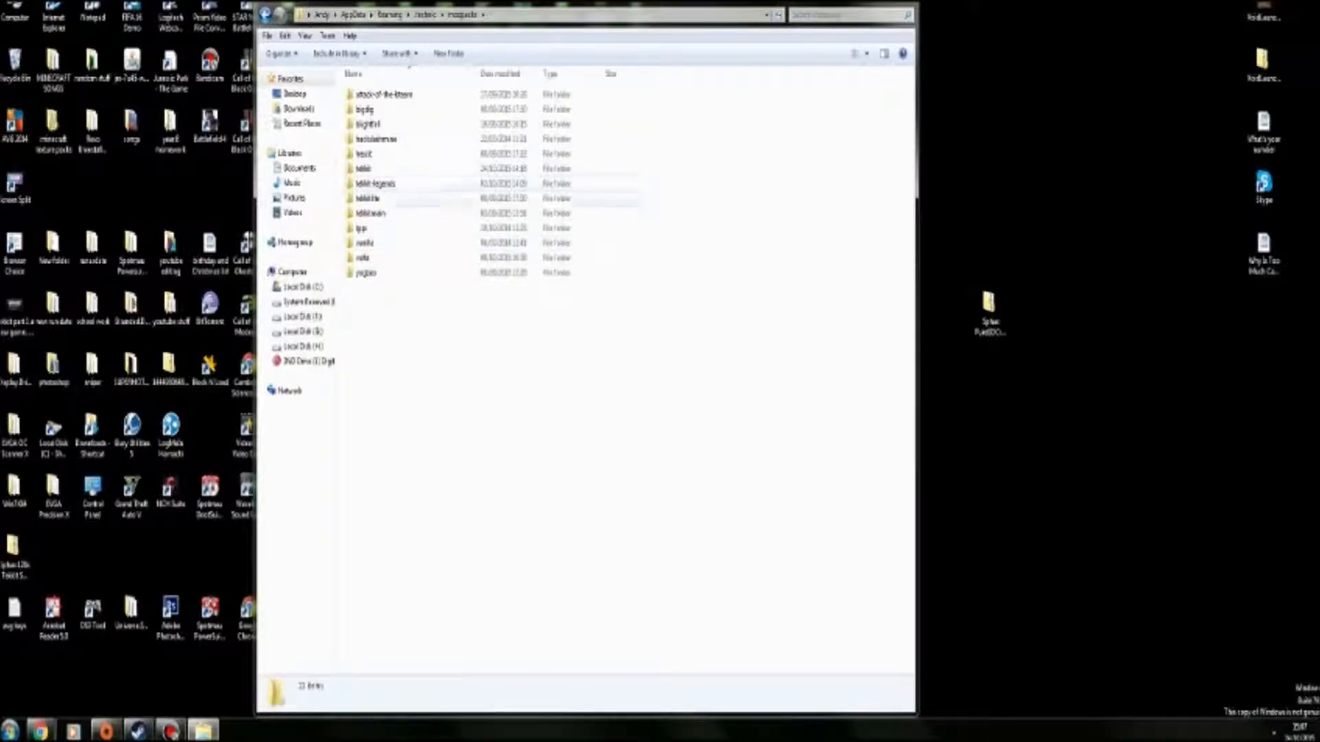
double_click(363, 152)
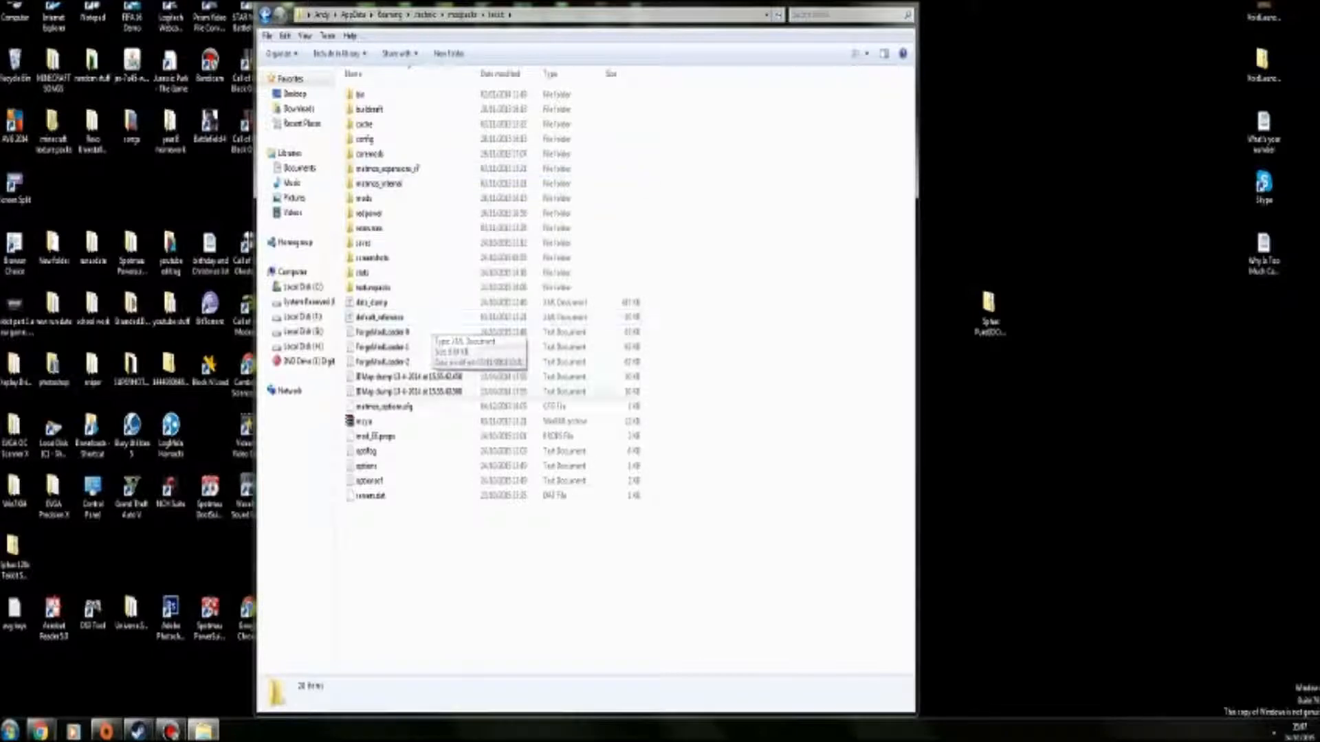
double_click(374, 288)
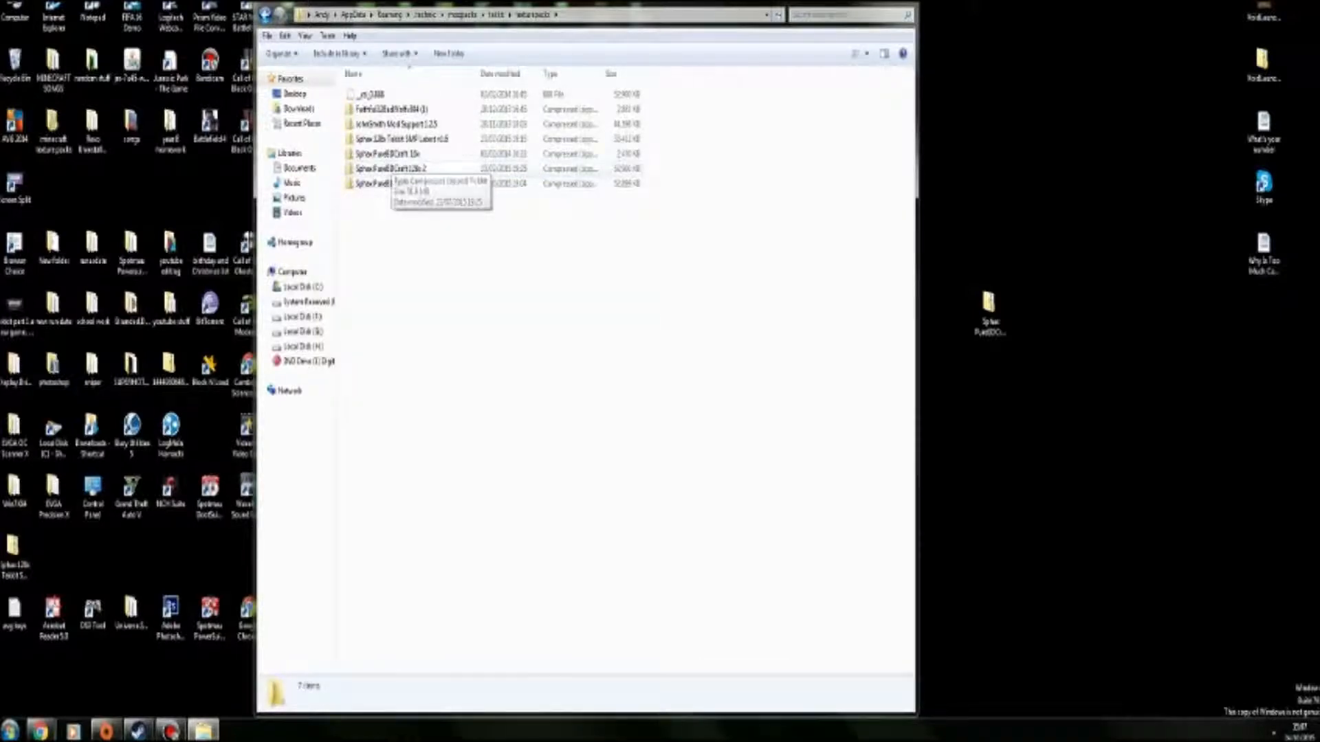
drag(388, 183, 455, 290)
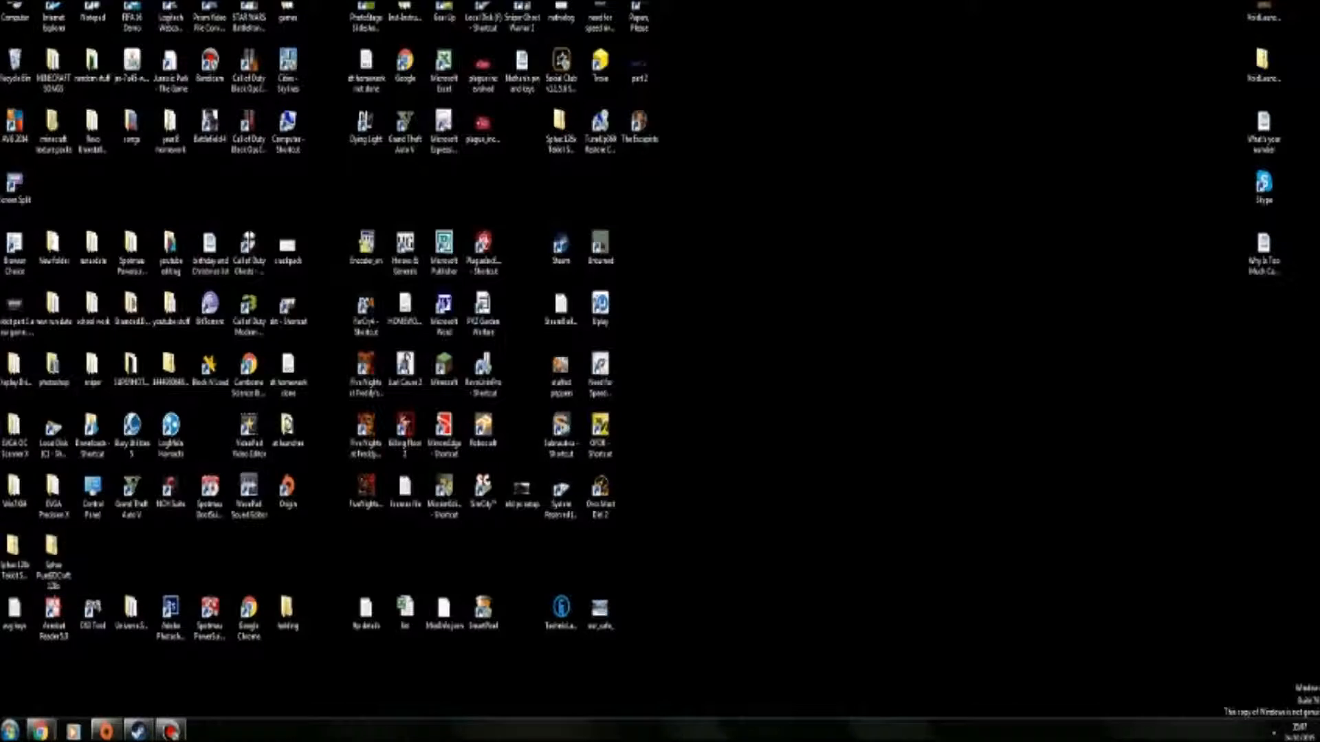
click(249, 496)
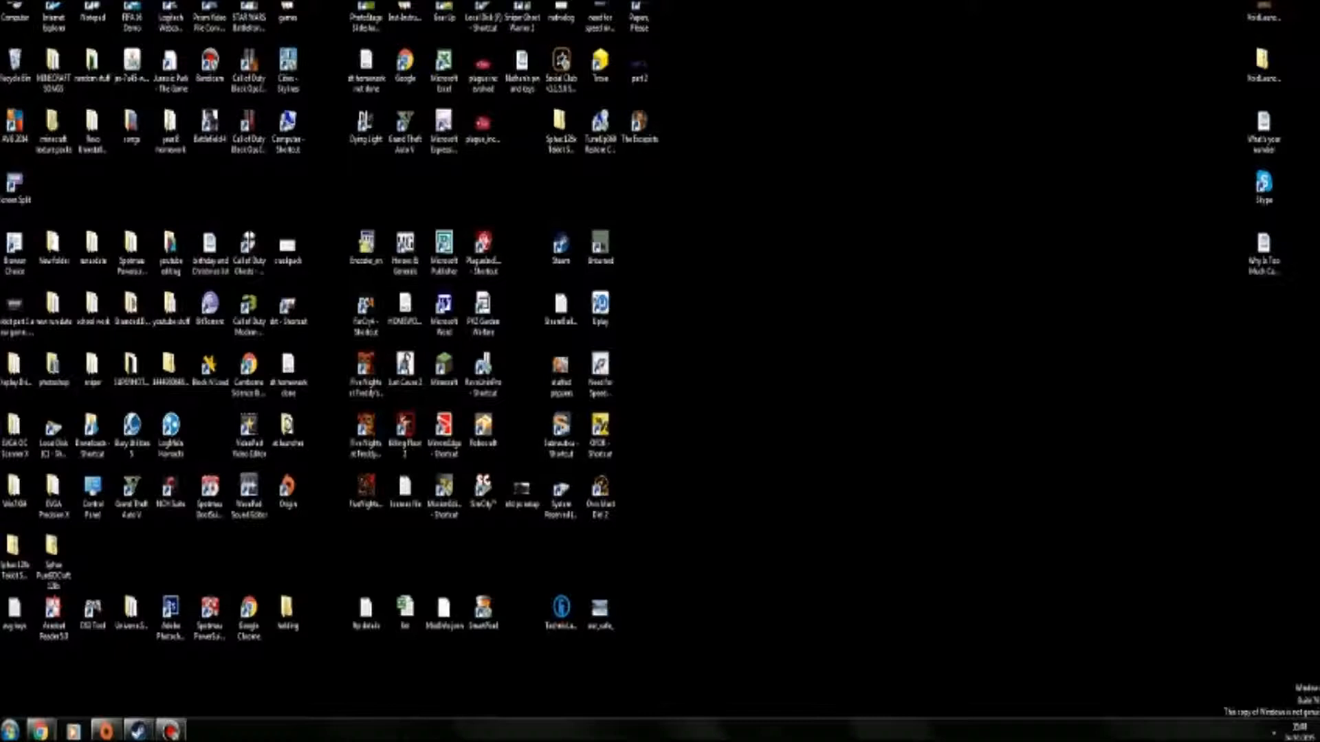
mouse_move(600, 363)
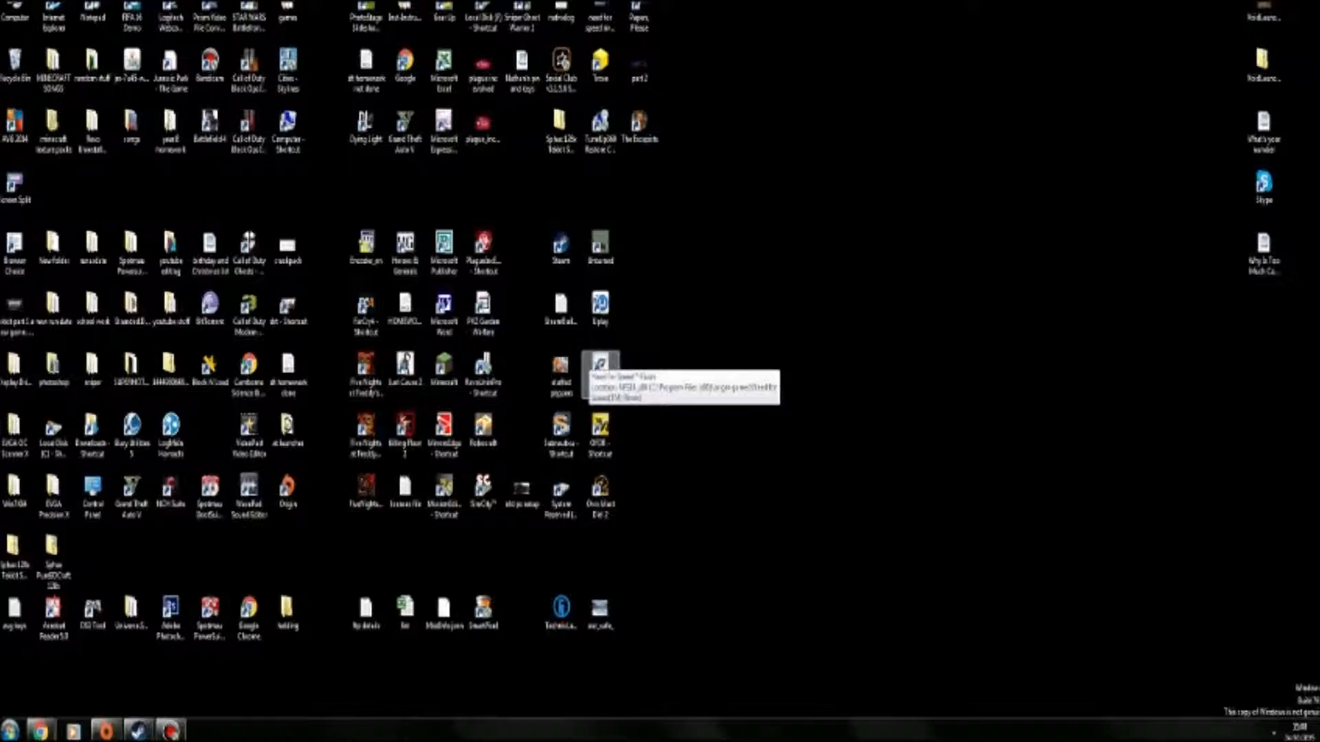